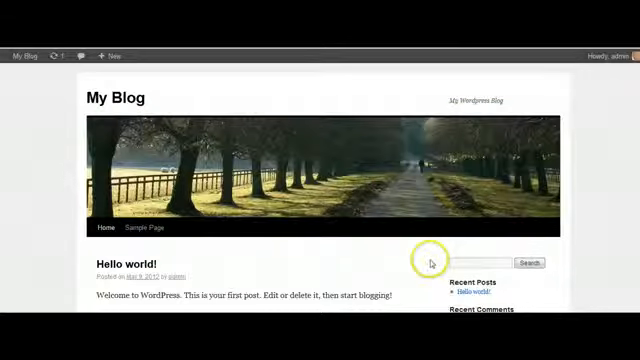
{"action": "mouse_move", "coordinate": [403, 265]}
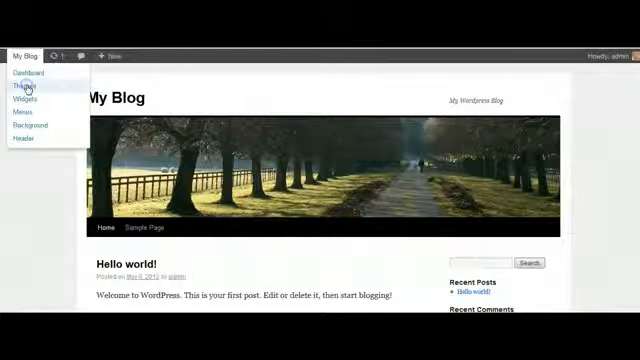
Go to Themes and open the Install Themes > Upload form for a .zip theme
{"action": "left_click", "coordinate": [27, 86]}
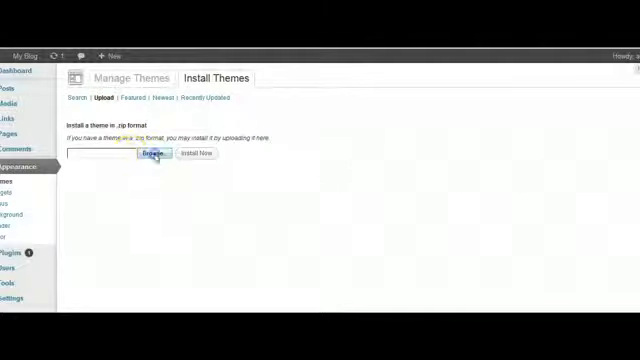
Browse into the WPLBv2-unencrypted folder and choose the wplocalbiz_2 zip archive
{"action": "left_click", "coordinate": [155, 155]}
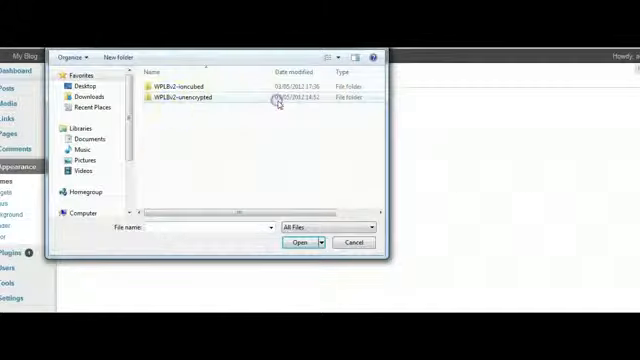
{"action": "double_click", "coordinate": [190, 99]}
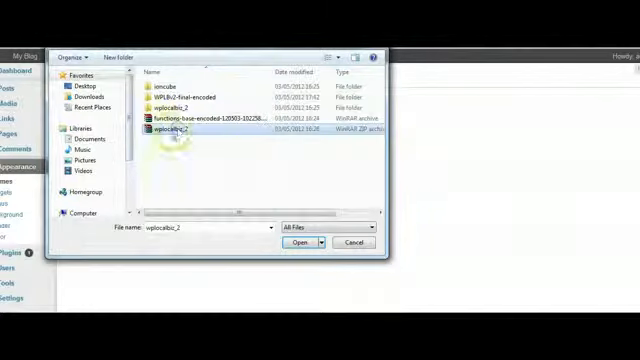
{"action": "left_click", "coordinate": [301, 242]}
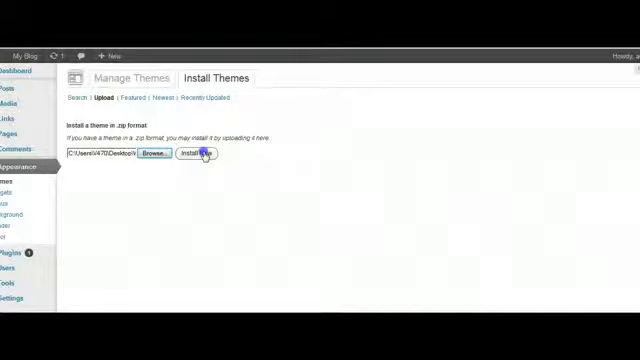
{"action": "mouse_move", "coordinate": [543, 213]}
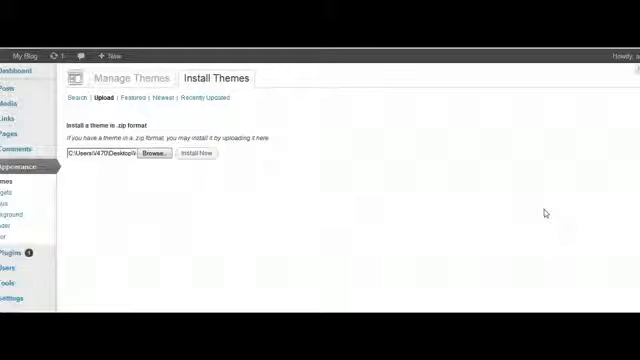
Install the wplocalbiz_2 package and wait for the WP-LocalBiz v2 control panel
{"action": "left_click", "coordinate": [201, 153]}
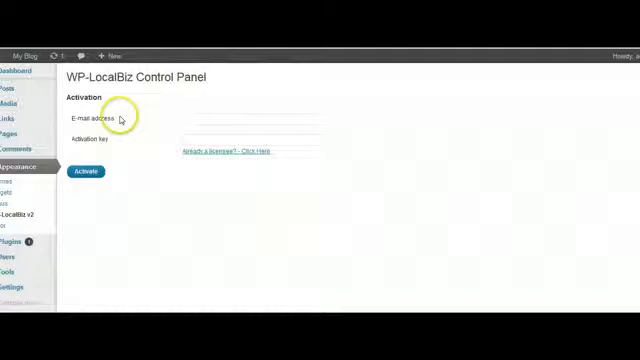
Click into the activation e-mail address field on the WP-LocalBiz v2 control panel
{"action": "left_click", "coordinate": [220, 119]}
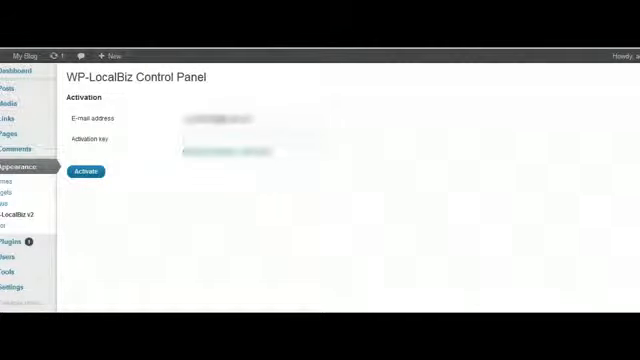
Paste the activation key into its field on the WP-LocalBiz v2 activation form
{"action": "right_click", "coordinate": [225, 155]}
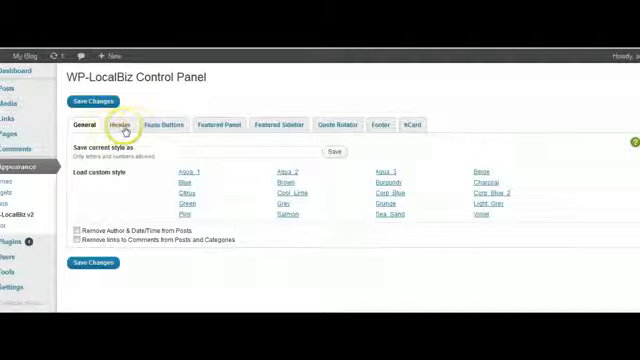
{"action": "mouse_move", "coordinate": [245, 128]}
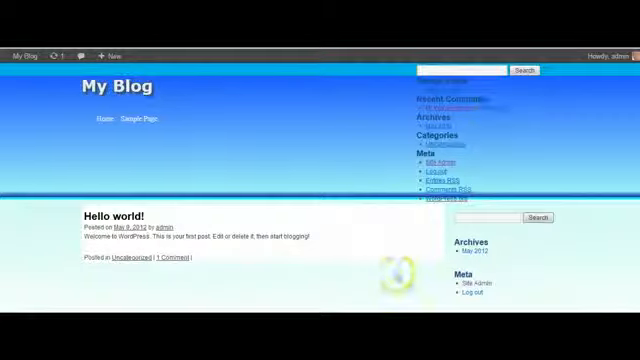
{"action": "mouse_move", "coordinate": [178, 188]}
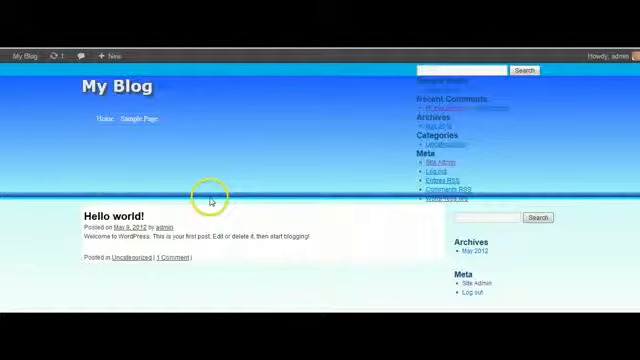
{"action": "mouse_move", "coordinate": [260, 271]}
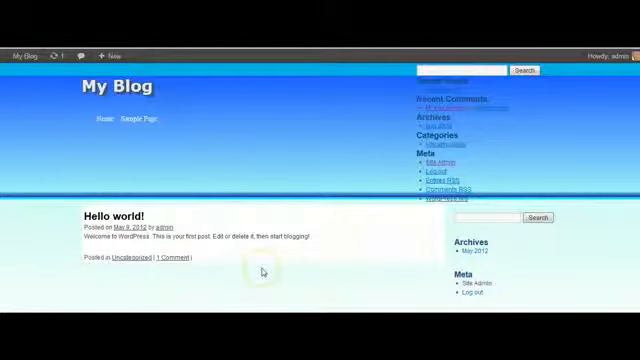